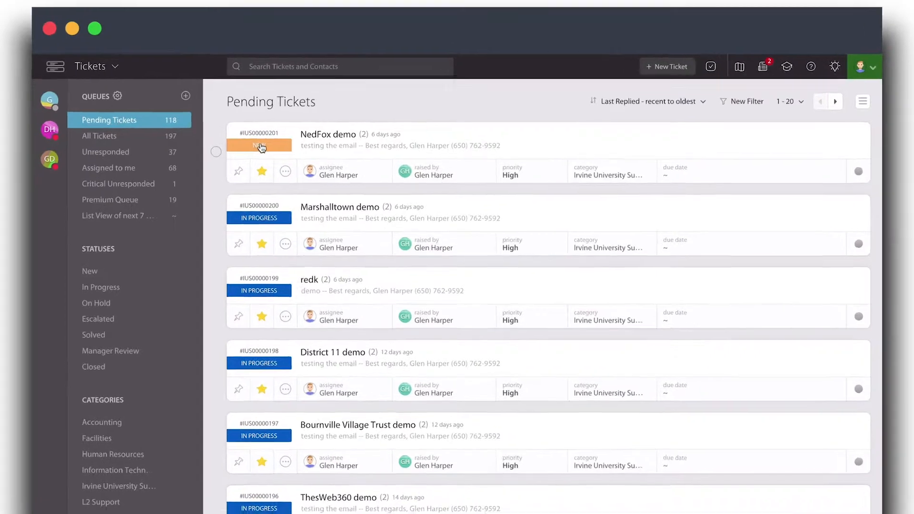
Step: View and dismiss the NedFox demo ticket's status choices, then go to Manage > Statuses
click(259, 146)
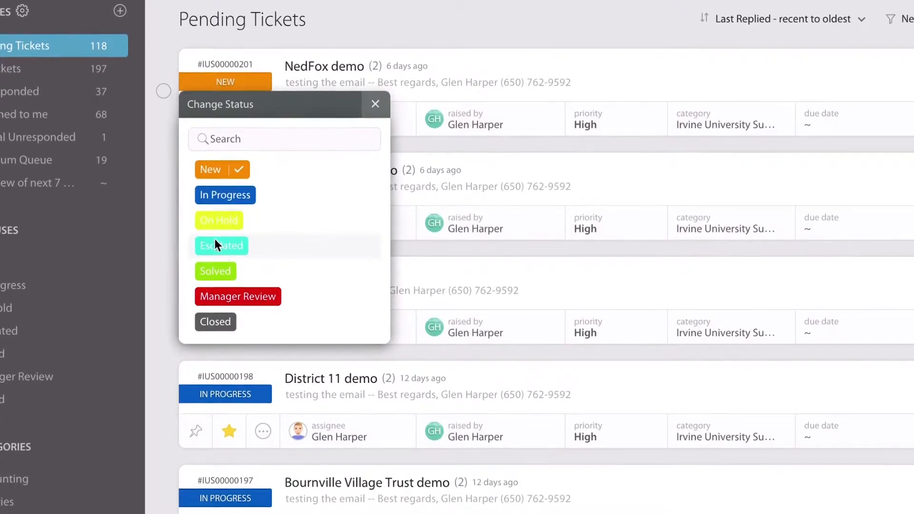
click(375, 103)
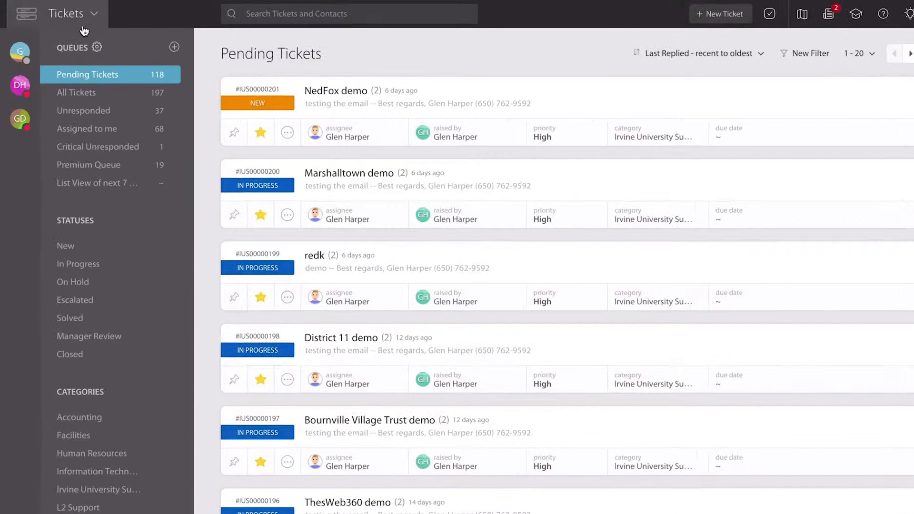
click(93, 13)
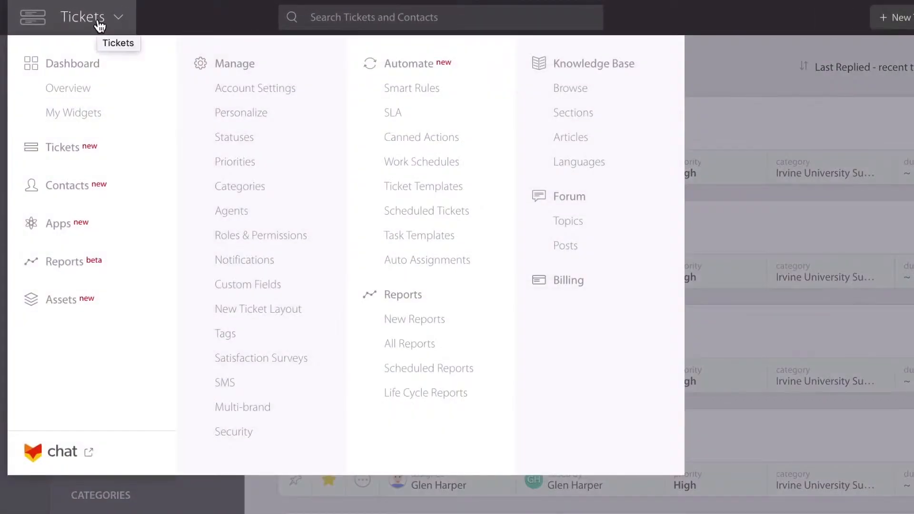
mouse_move(242, 120)
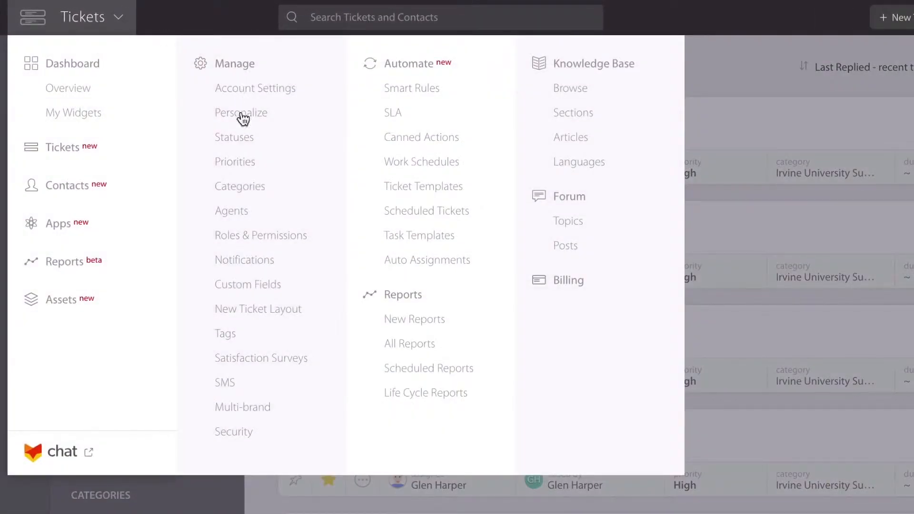
click(234, 138)
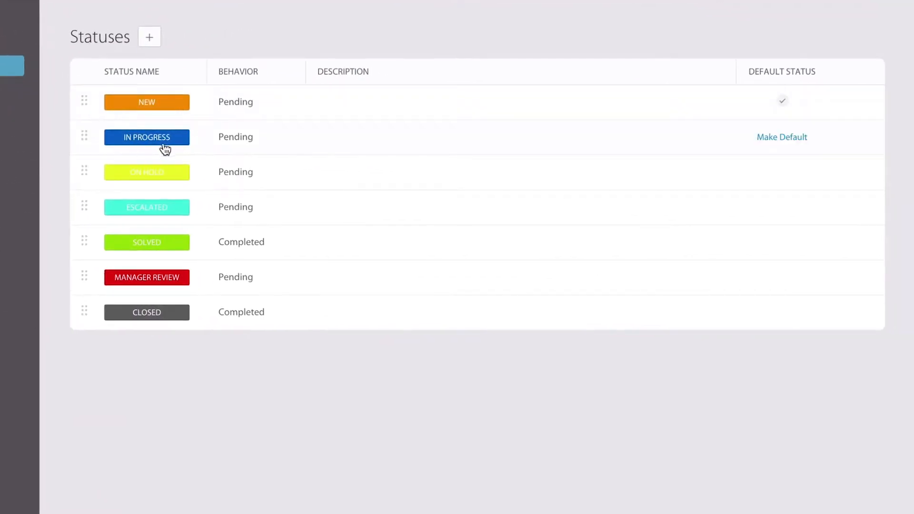
mouse_move(169, 324)
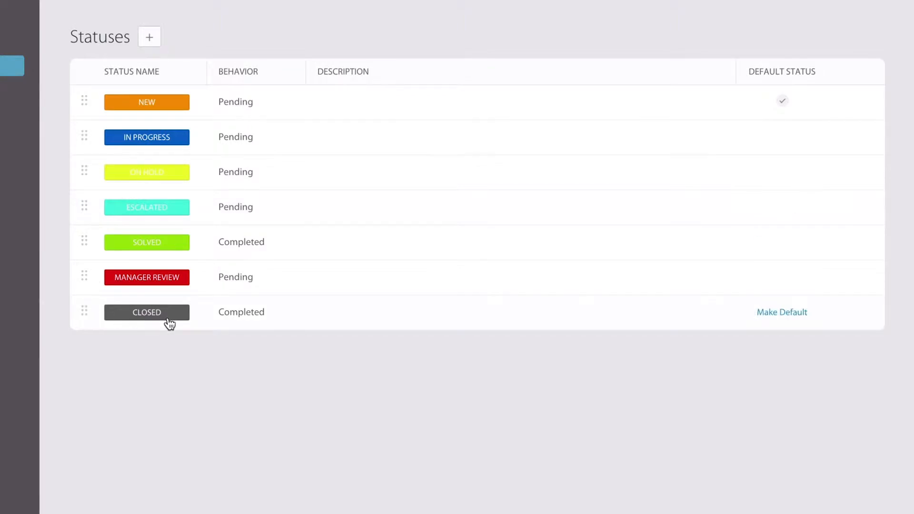
mouse_move(146, 312)
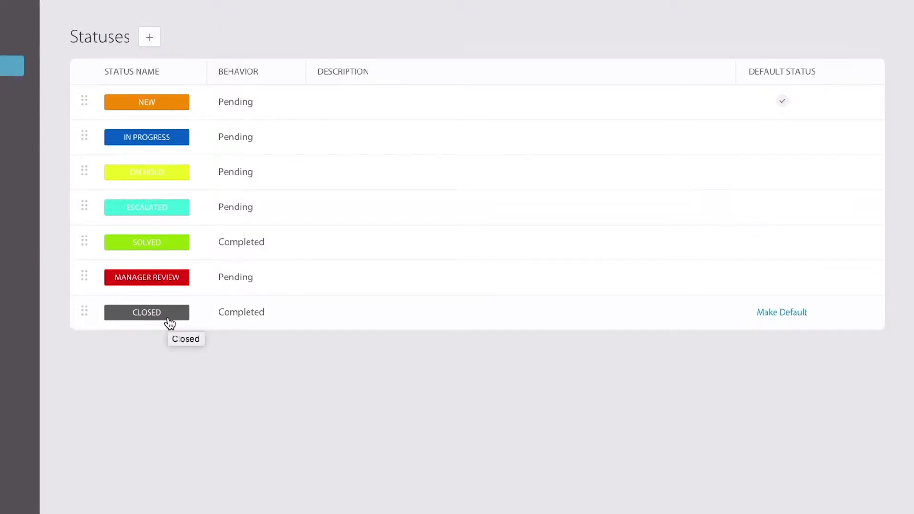
mouse_move(163, 269)
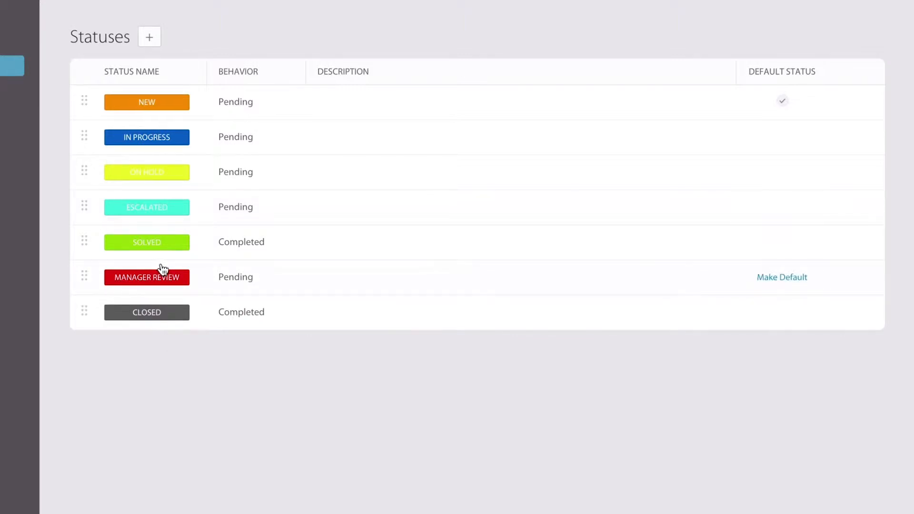
mouse_move(164, 262)
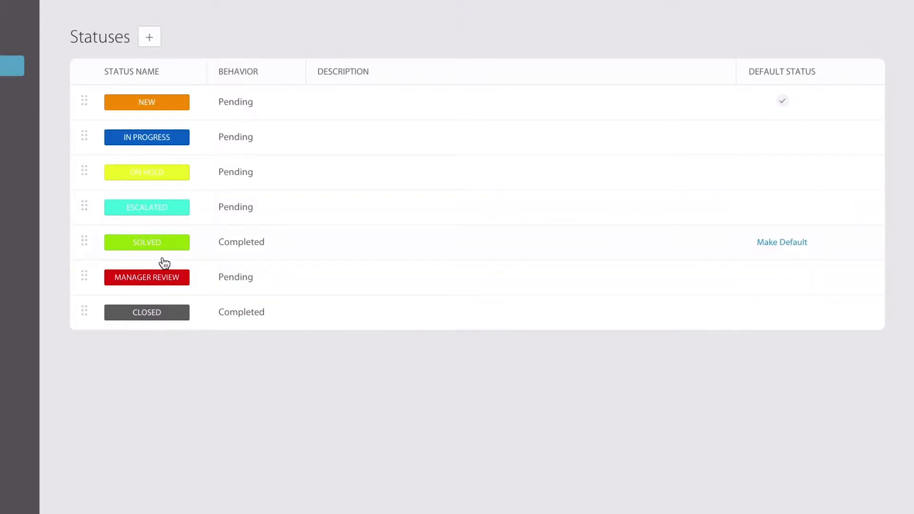
mouse_move(196, 32)
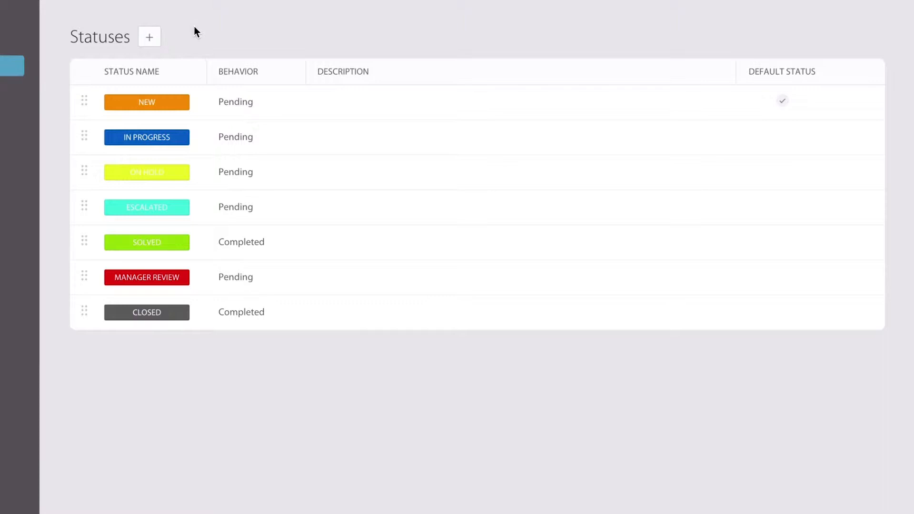
Step: Open the Add Status form and view its name, colour and behavior fields, keeping Pending
click(149, 36)
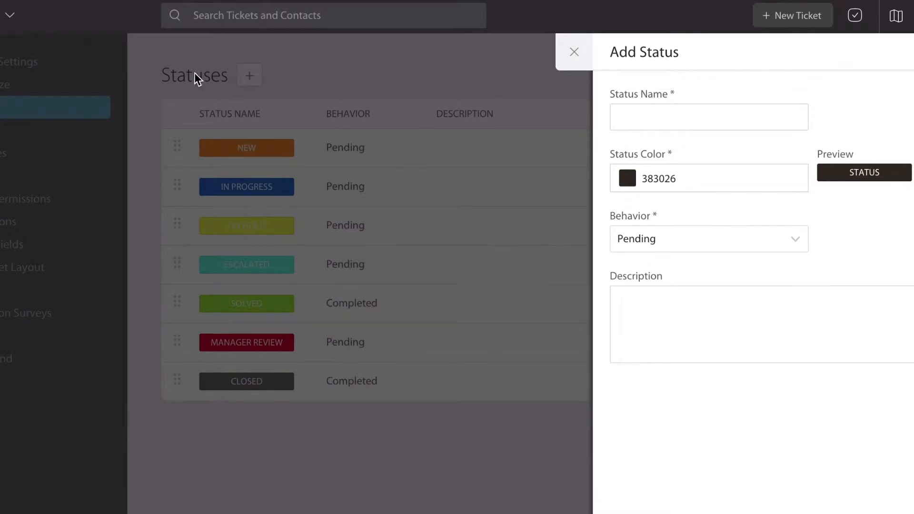
click(662, 116)
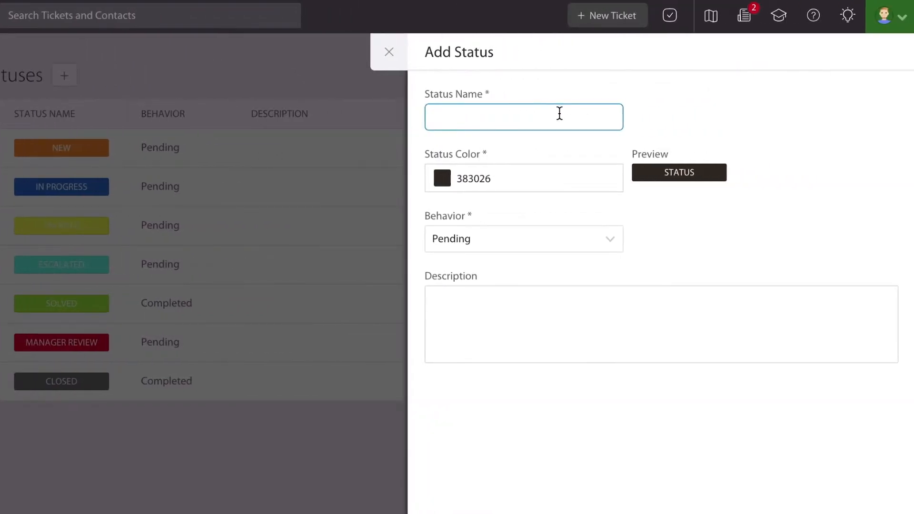
click(523, 179)
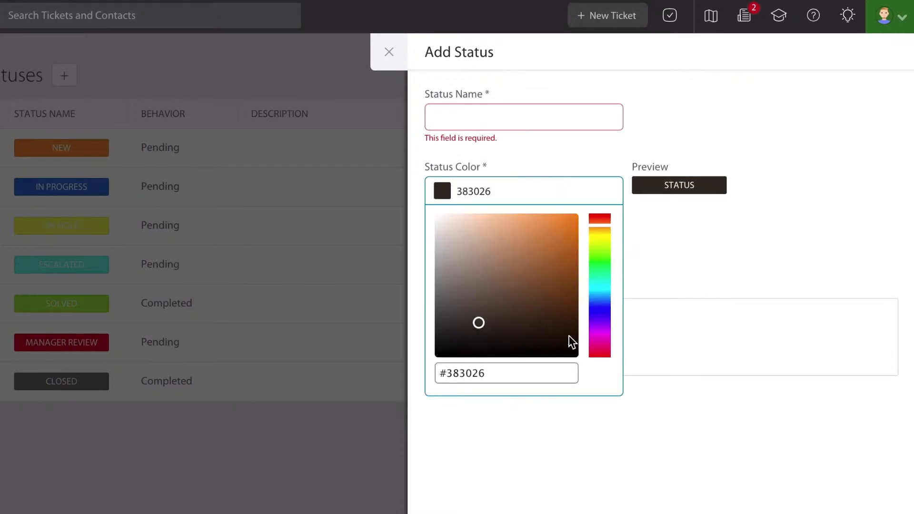
mouse_move(657, 299)
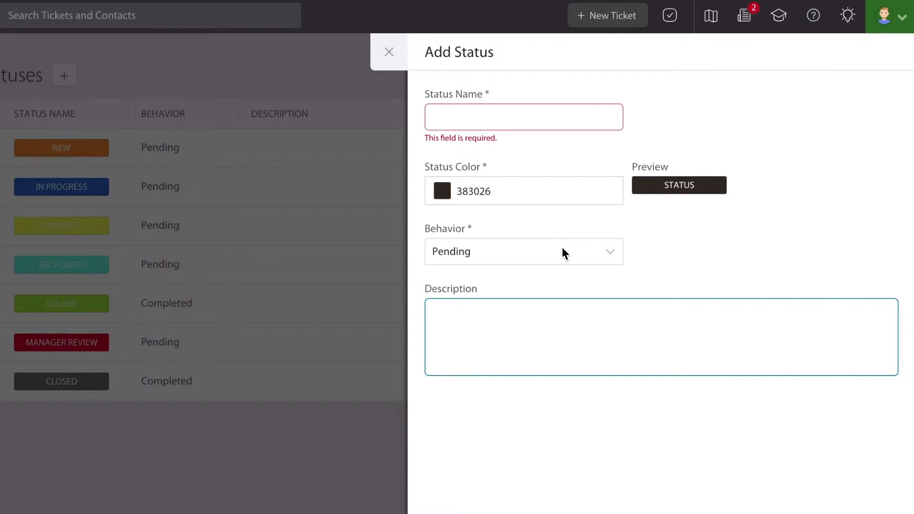
click(522, 251)
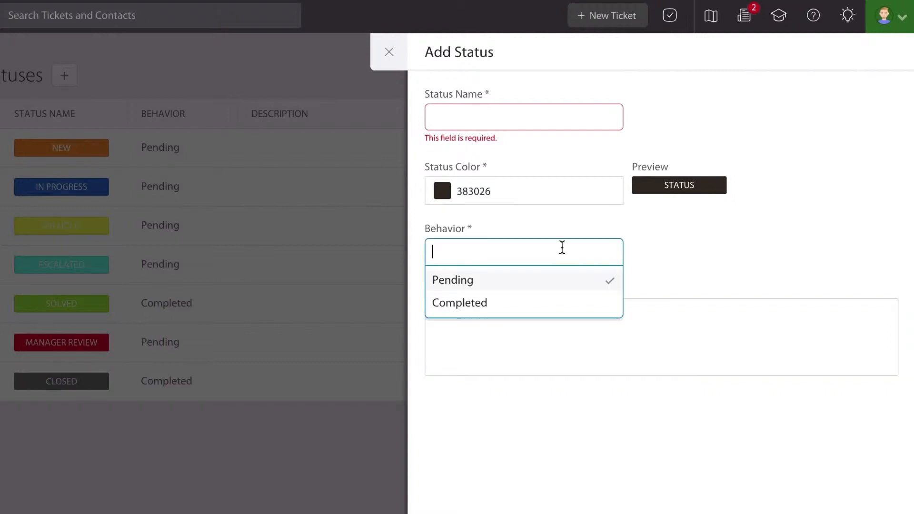
mouse_move(558, 274)
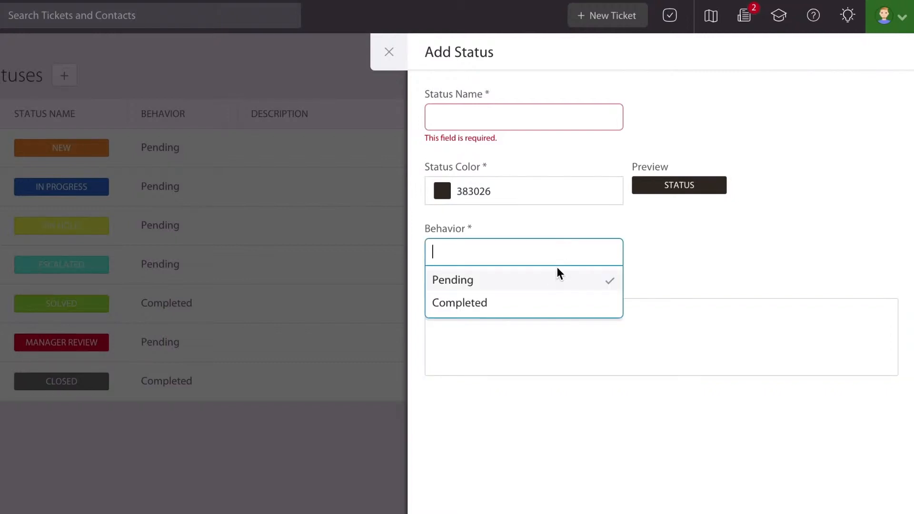
mouse_move(556, 283)
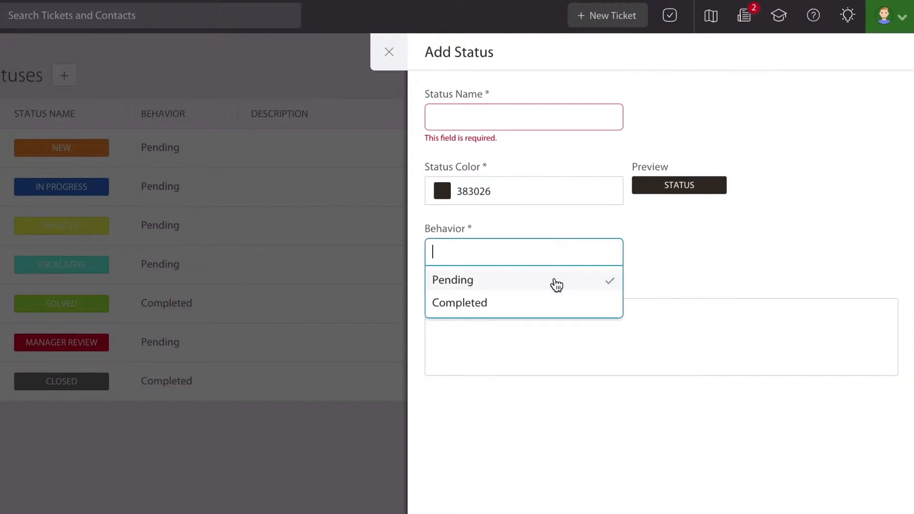
mouse_move(548, 308)
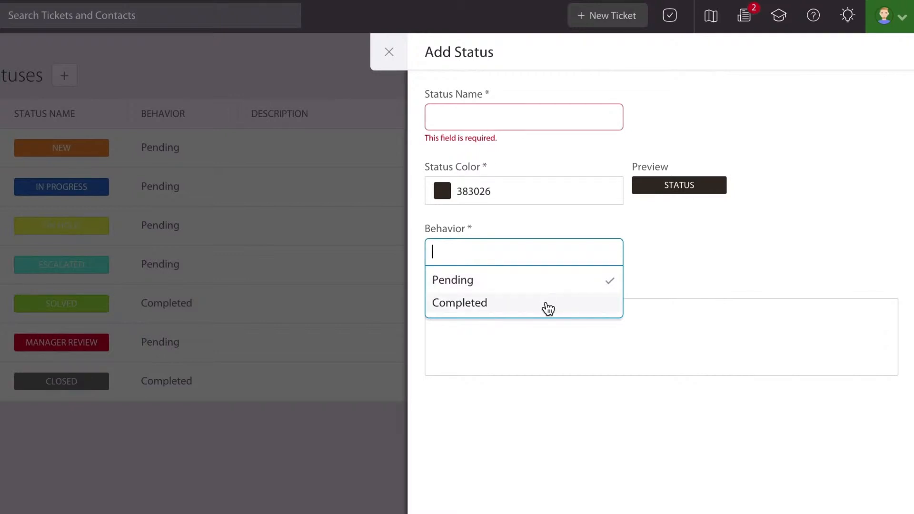
click(452, 280)
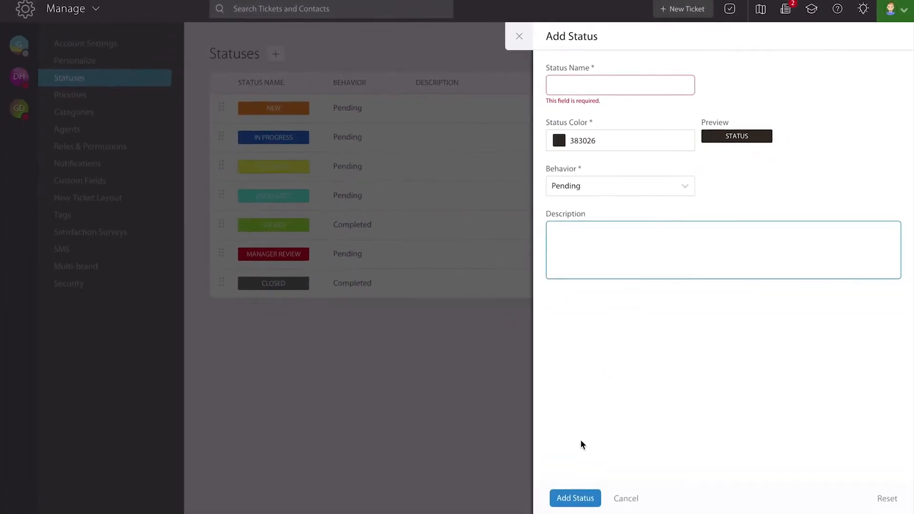
Step: Close the Add Status form without saving a new status
click(625, 498)
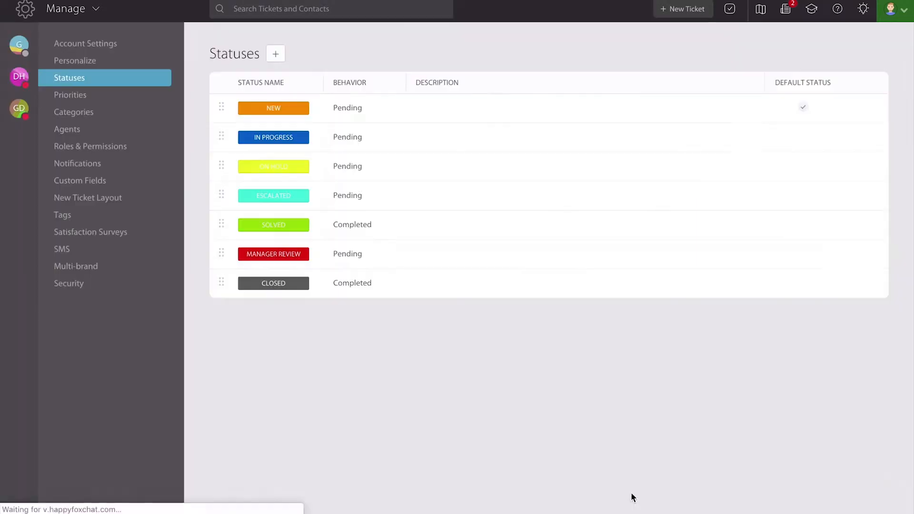
mouse_move(223, 177)
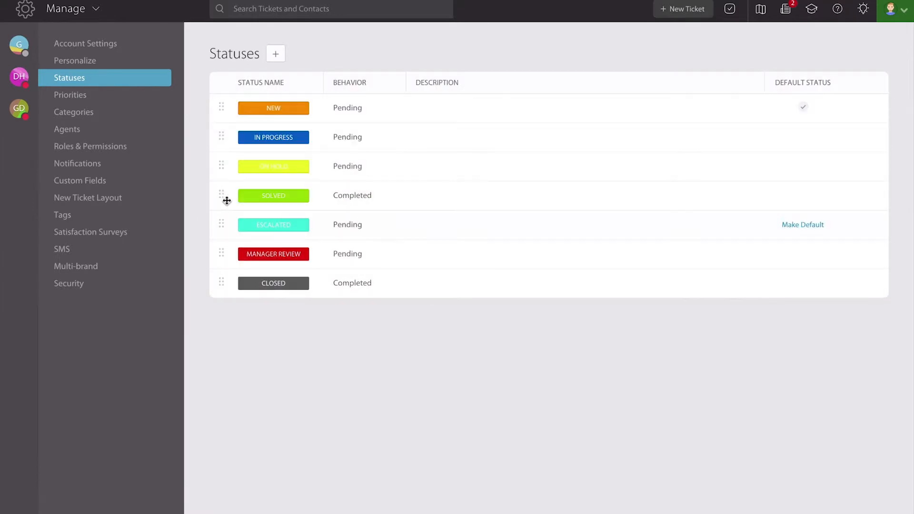
mouse_move(332, 221)
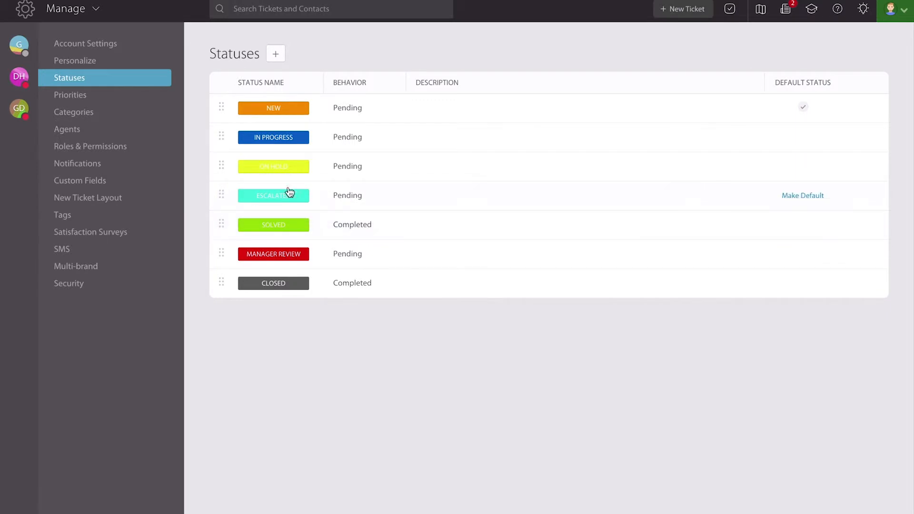
Step: Open the Escalated status and switch it into edit mode
click(273, 195)
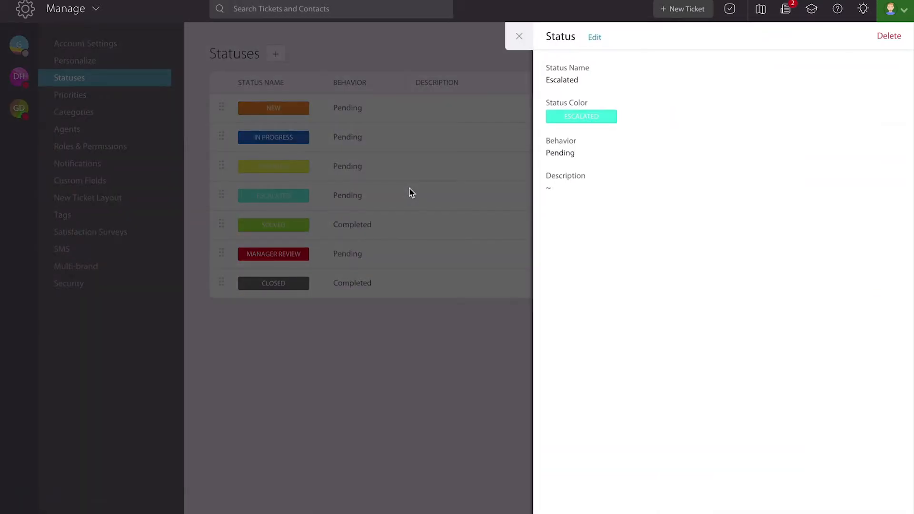
click(594, 37)
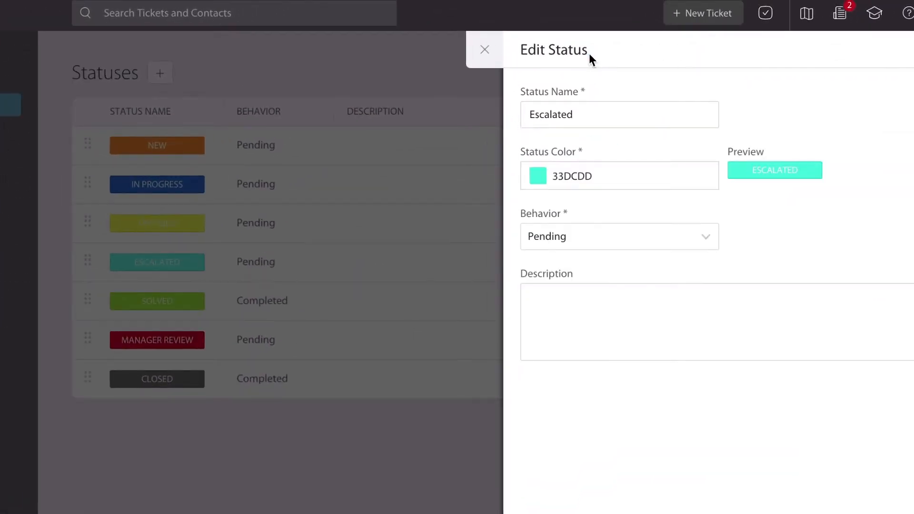
mouse_move(571, 188)
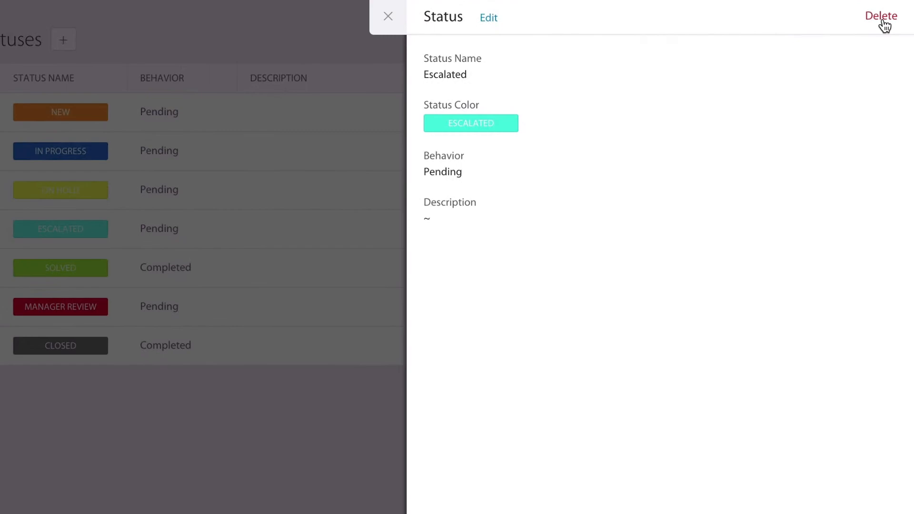
click(881, 15)
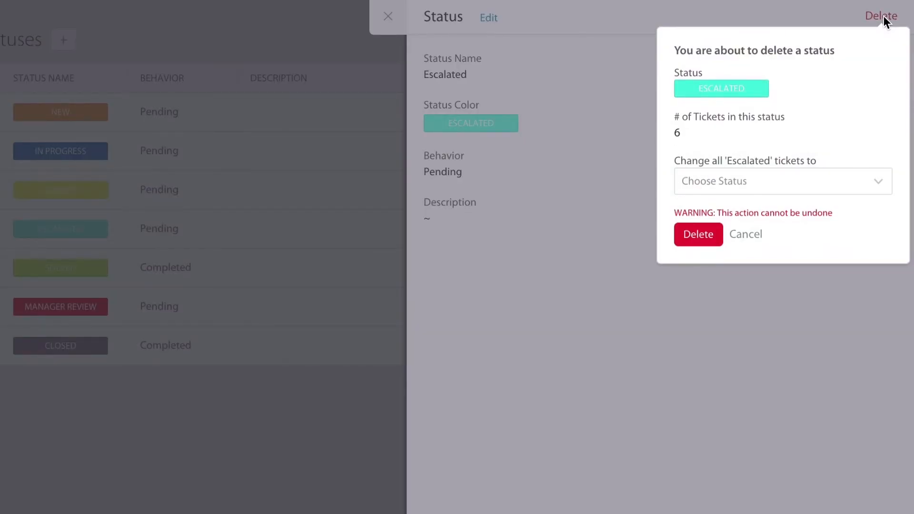
mouse_move(644, 154)
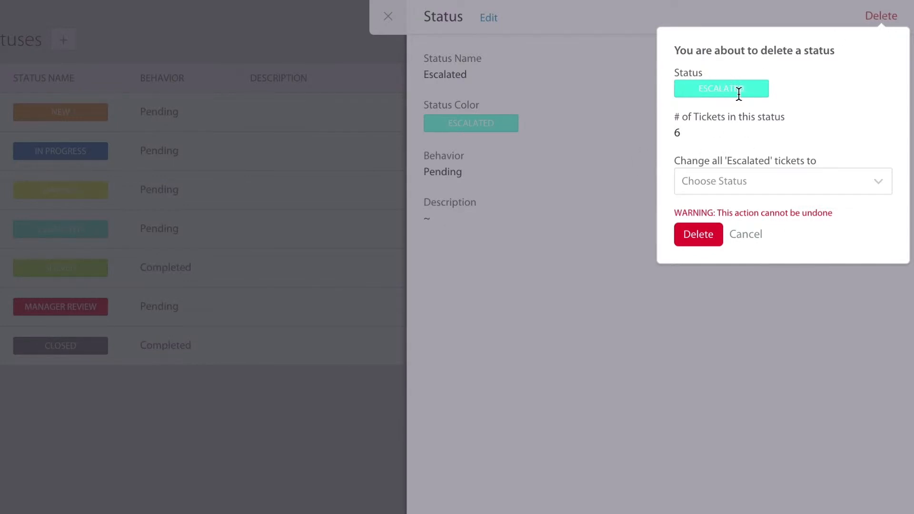
click(781, 180)
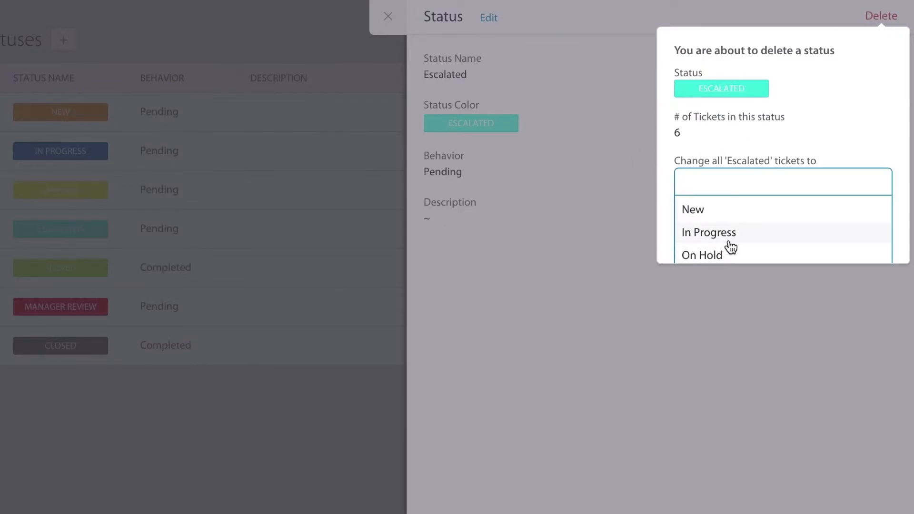
click(856, 119)
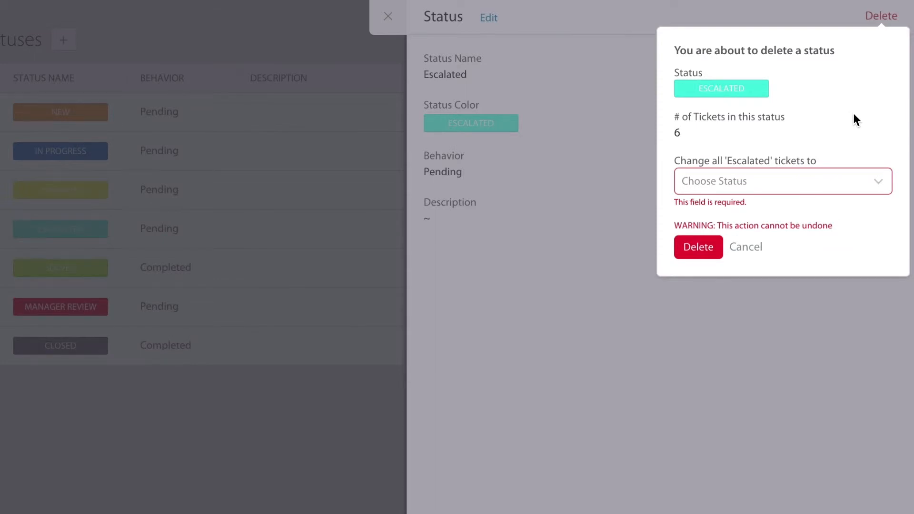
mouse_move(745, 246)
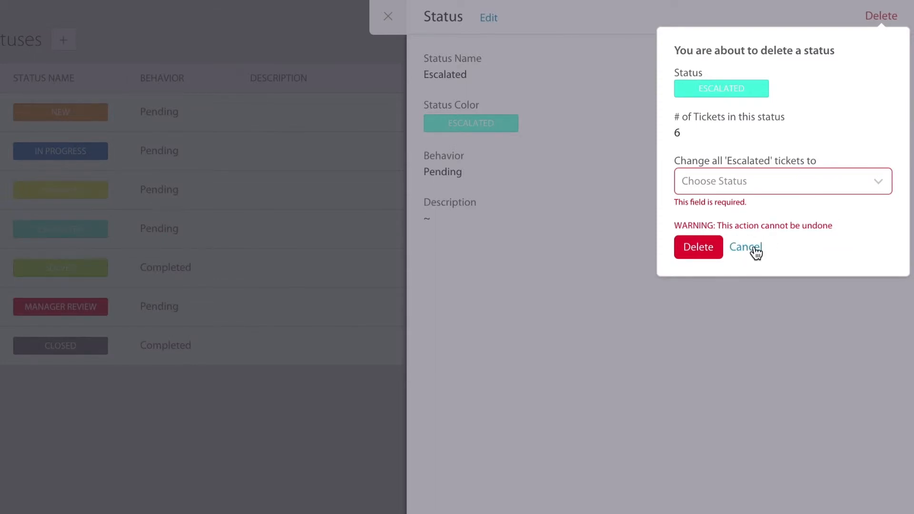
click(745, 246)
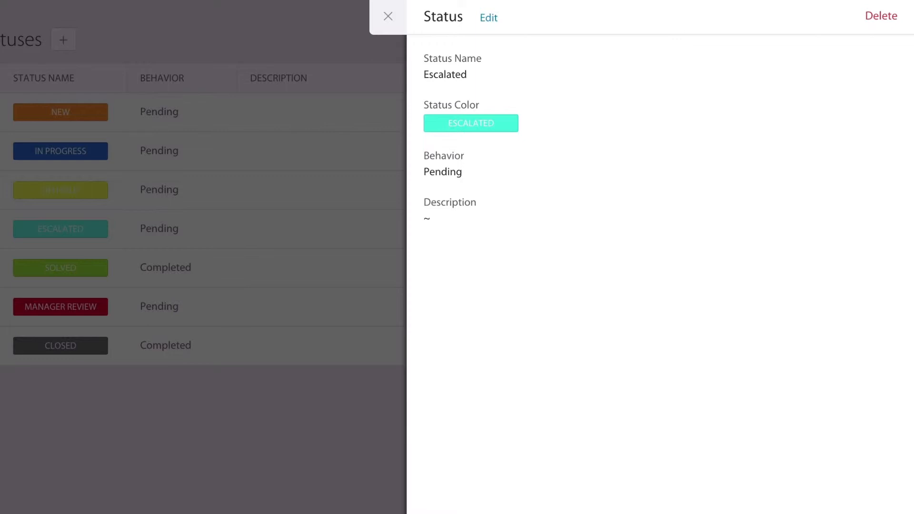
click(388, 16)
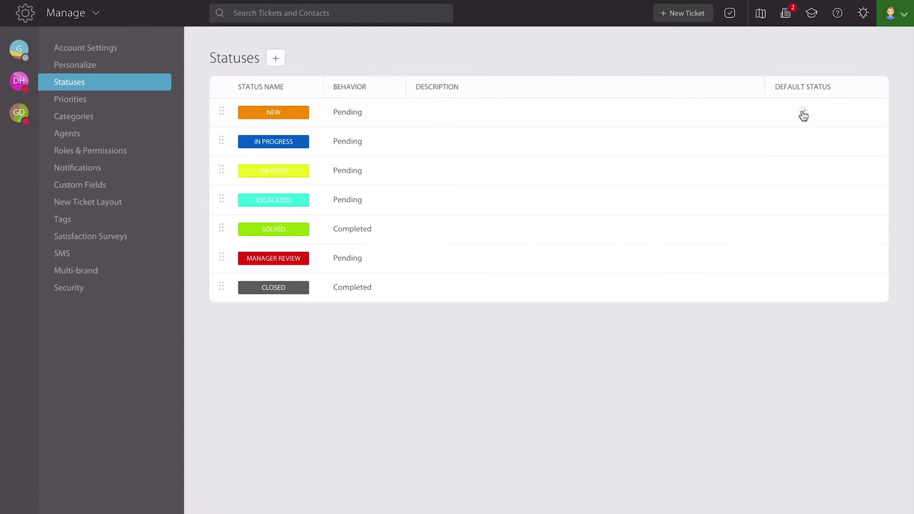
Step: Check the Default Status column showing New, then open the main navigation menu
click(803, 112)
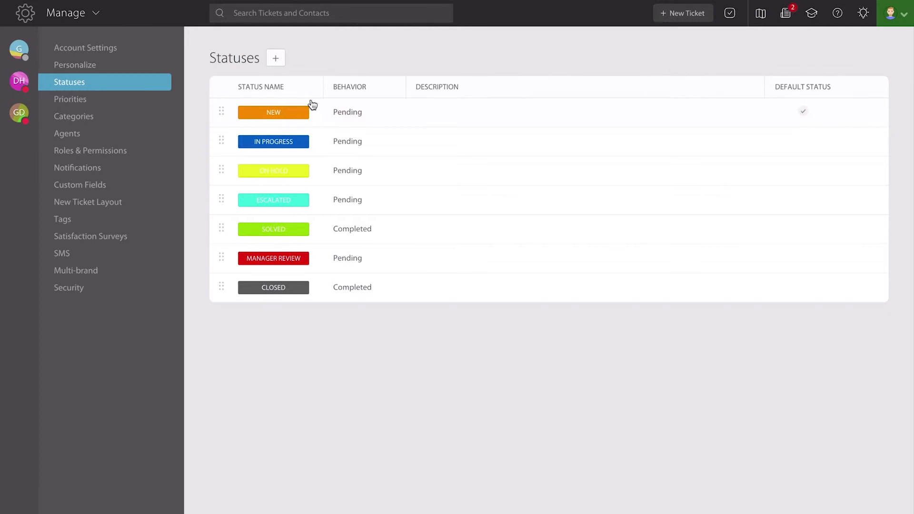
mouse_move(273, 288)
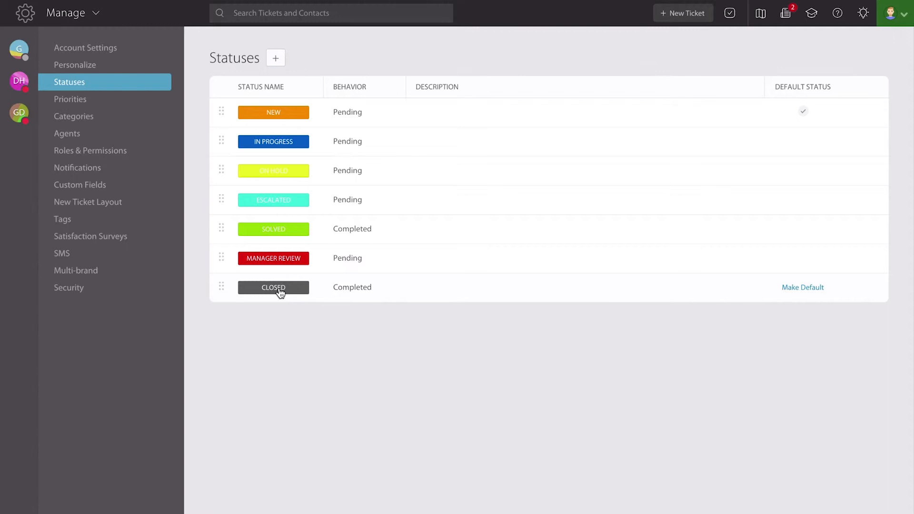
mouse_move(273, 286)
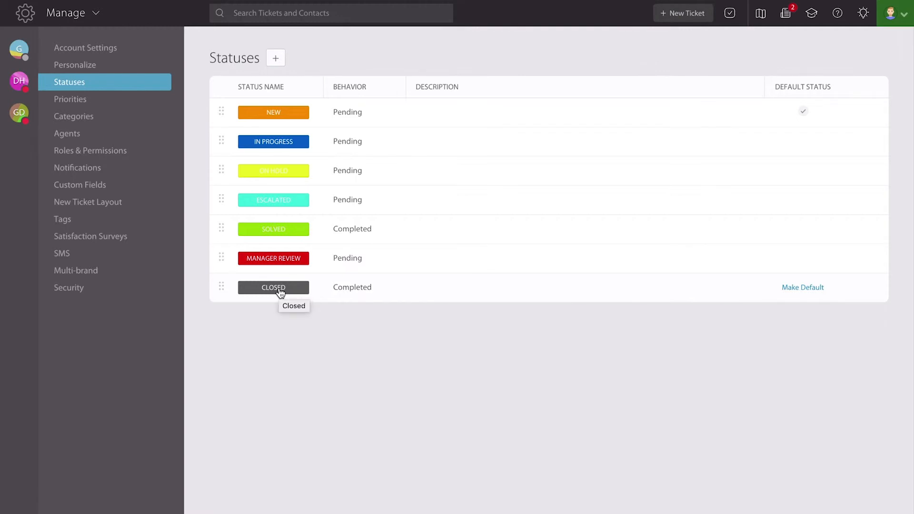
click(66, 13)
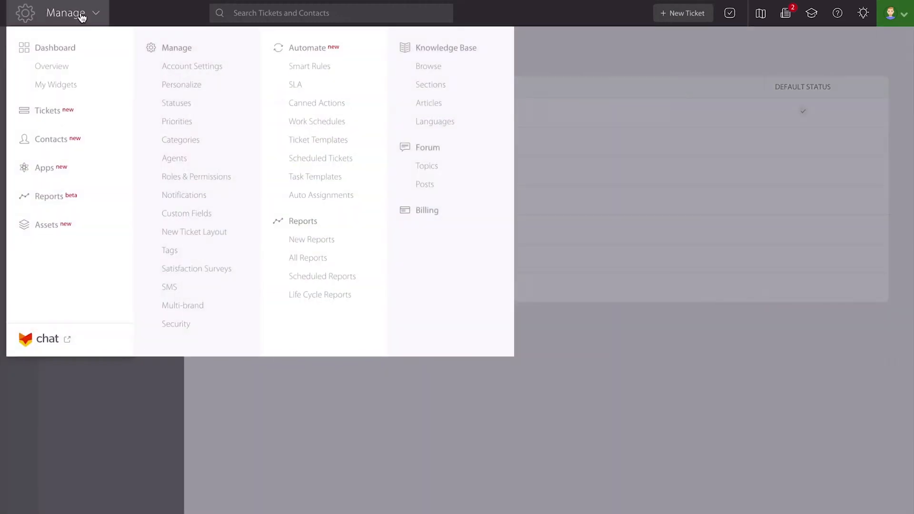
Step: Go to the Tickets list and open the NedFox demo ticket
click(47, 110)
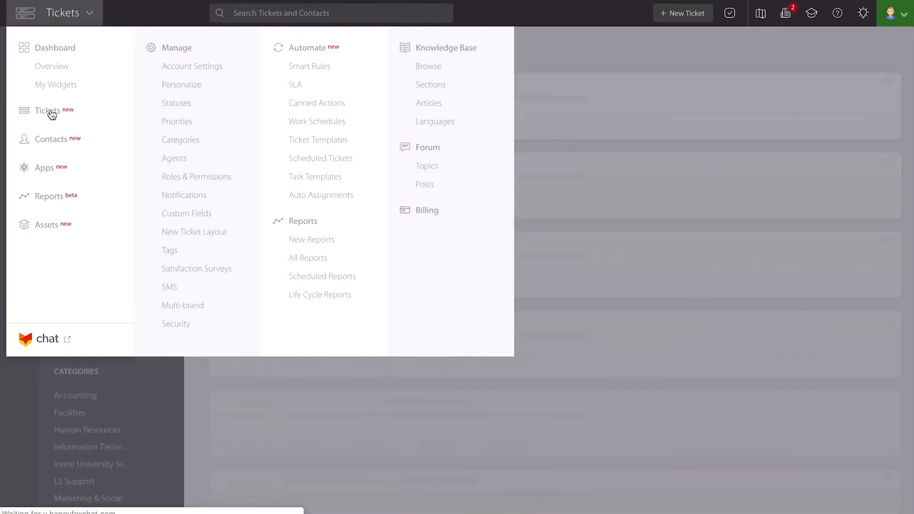
click(45, 111)
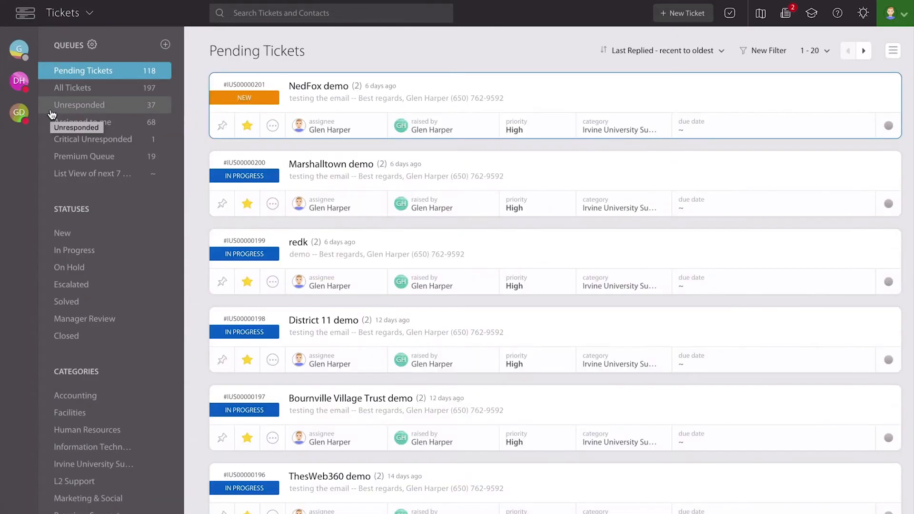
mouse_move(245, 98)
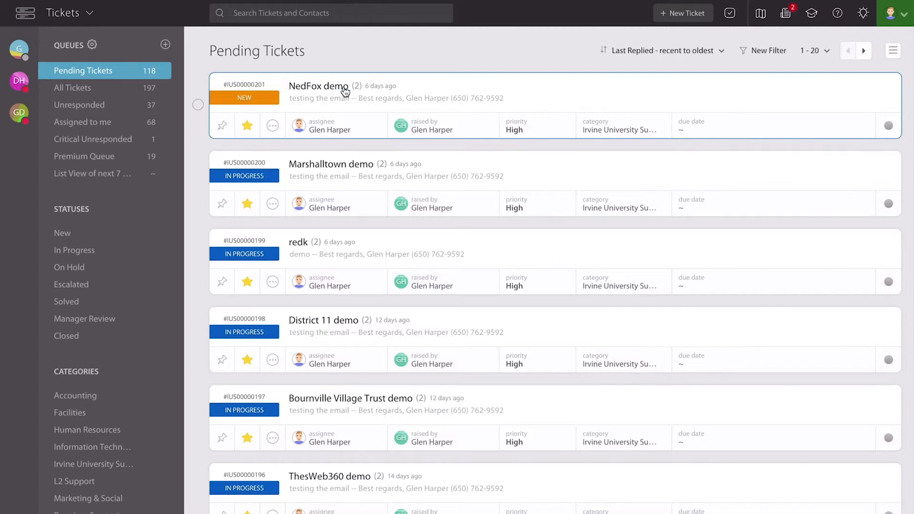
click(319, 86)
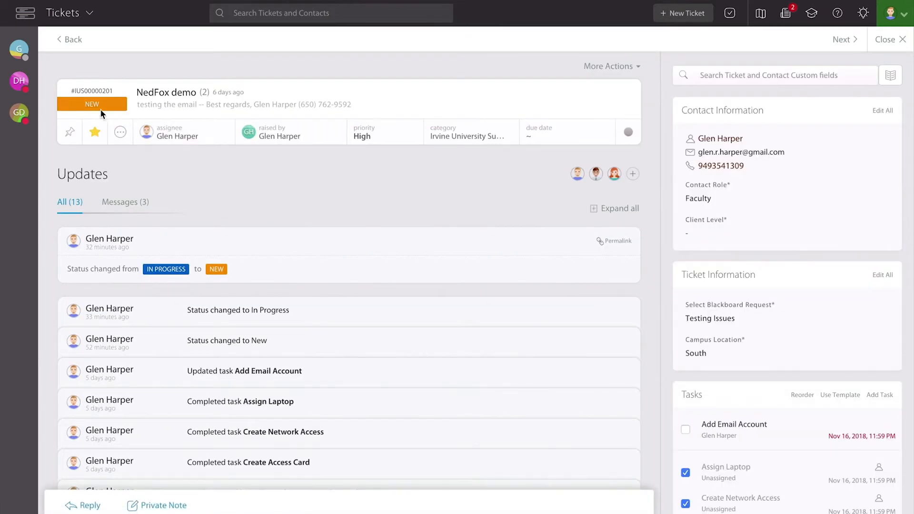
Step: Pick Escalated from the NEW status badge's Change Status popup on NedFox demo
click(91, 104)
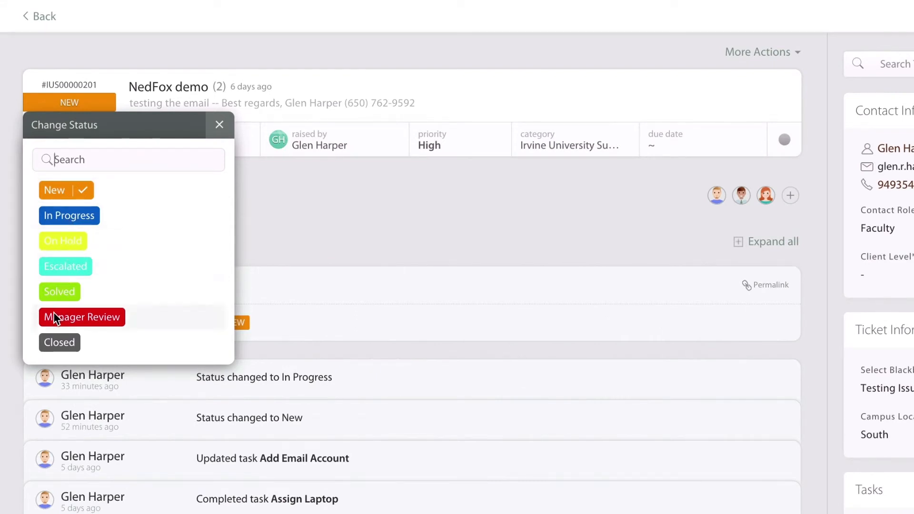
mouse_move(420, 339)
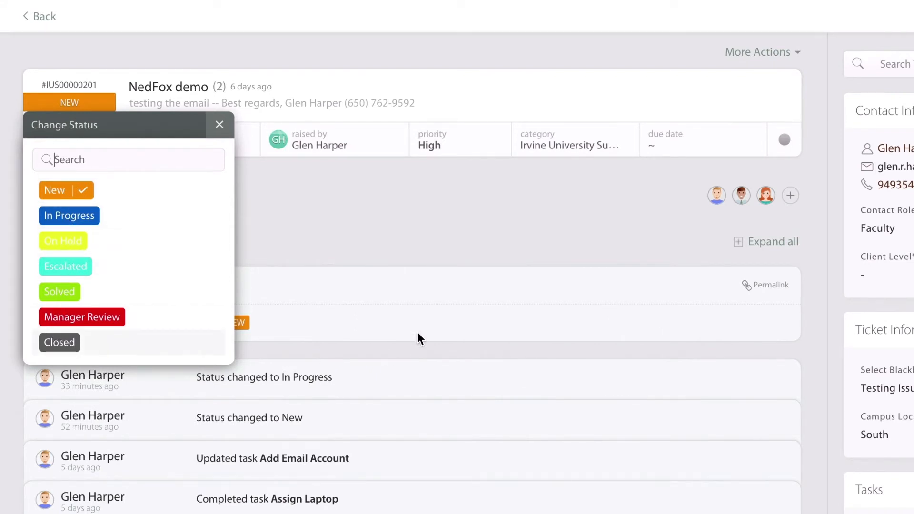
click(54, 190)
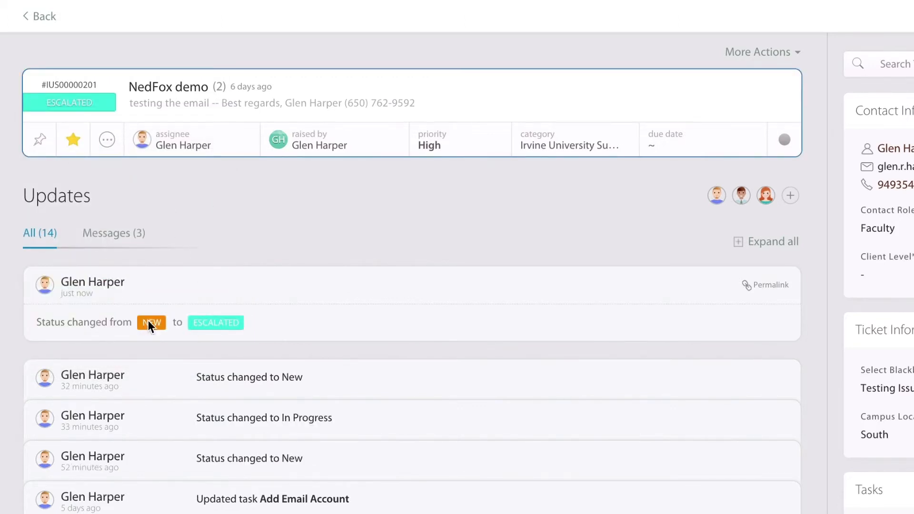
mouse_move(93, 109)
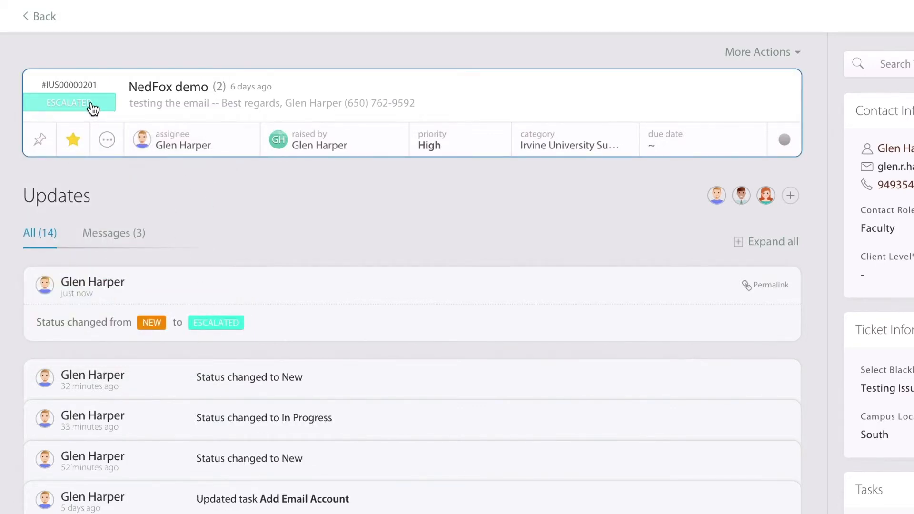
mouse_move(132, 321)
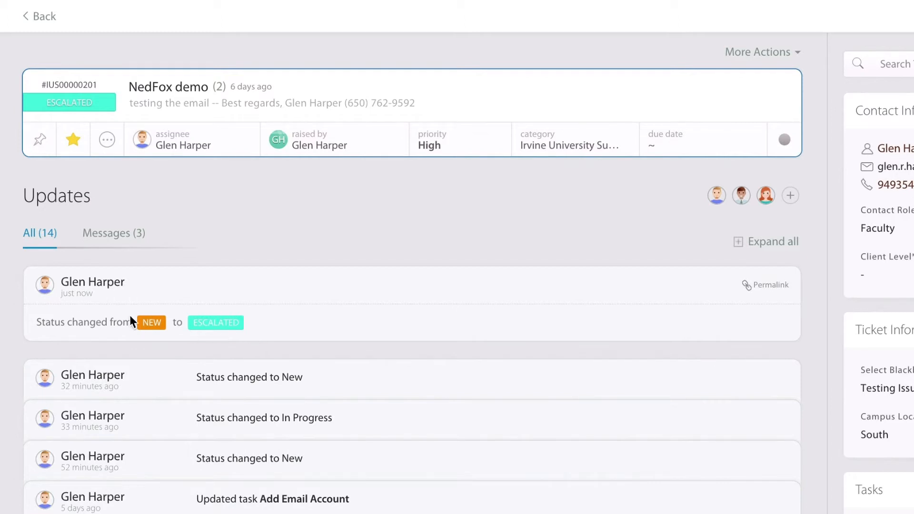
mouse_move(311, 331)
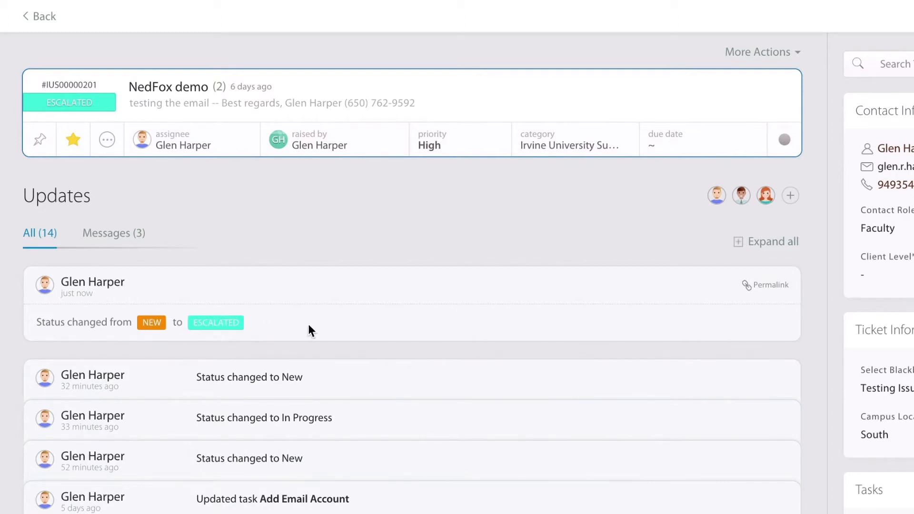
mouse_move(384, 328)
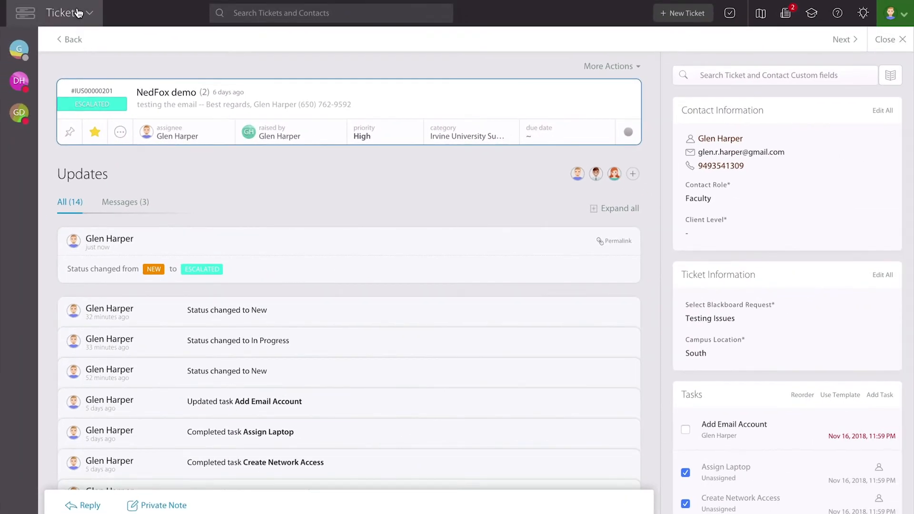
Step: Go to Automate > Smart Rules and start creating a new Smart Rule
click(65, 13)
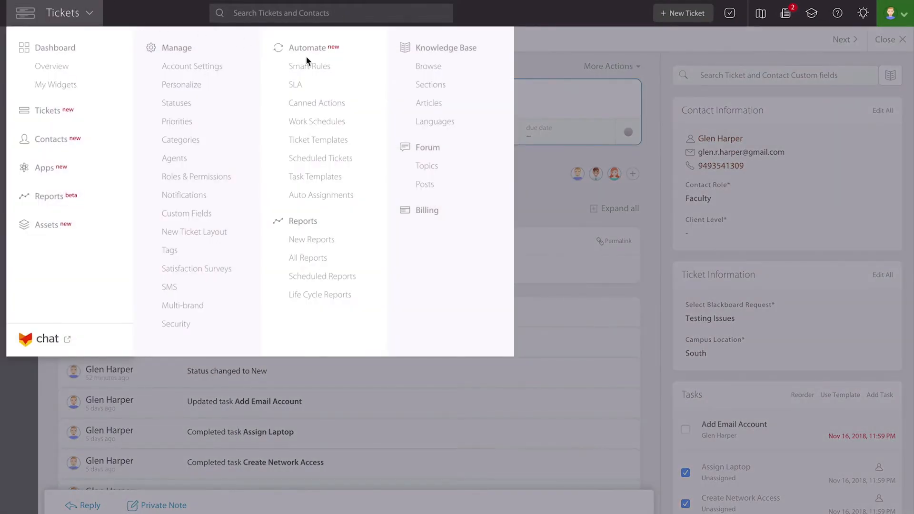
click(309, 65)
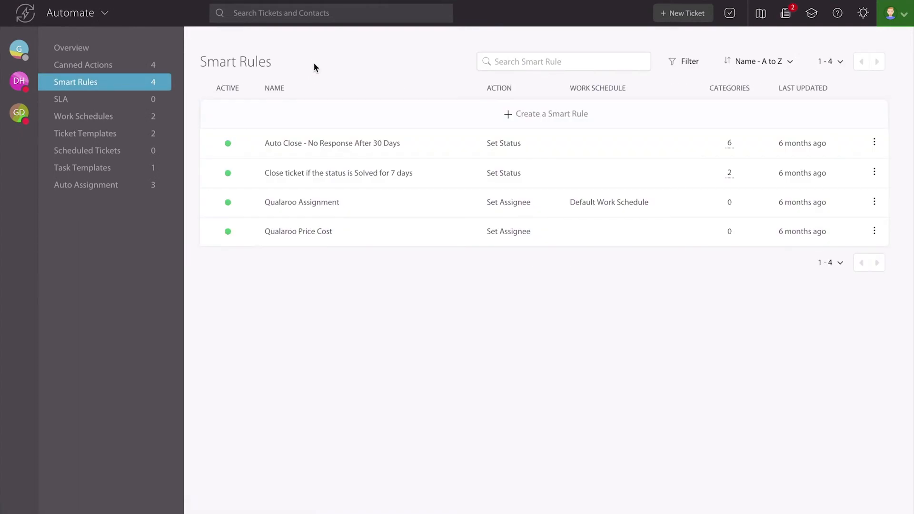
click(545, 114)
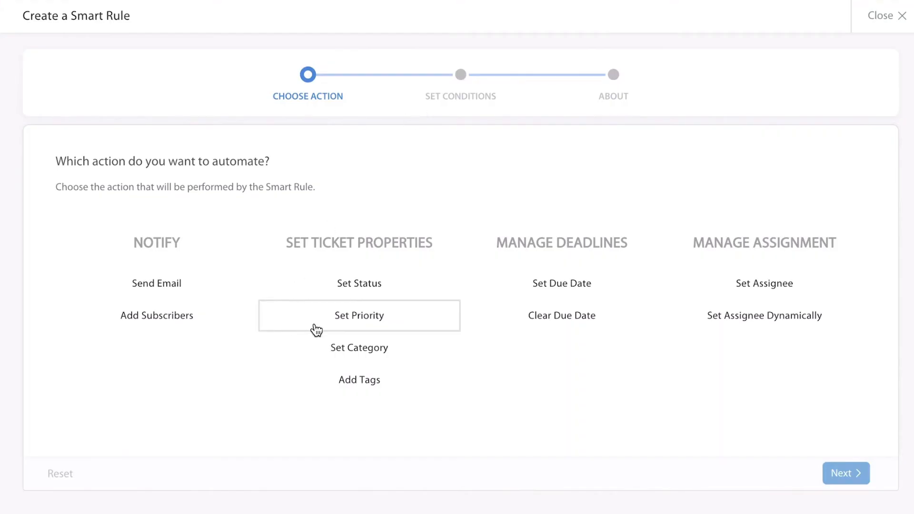
Step: Set the rule's action to Set Status Escalated and proceed to the conditions step
click(359, 315)
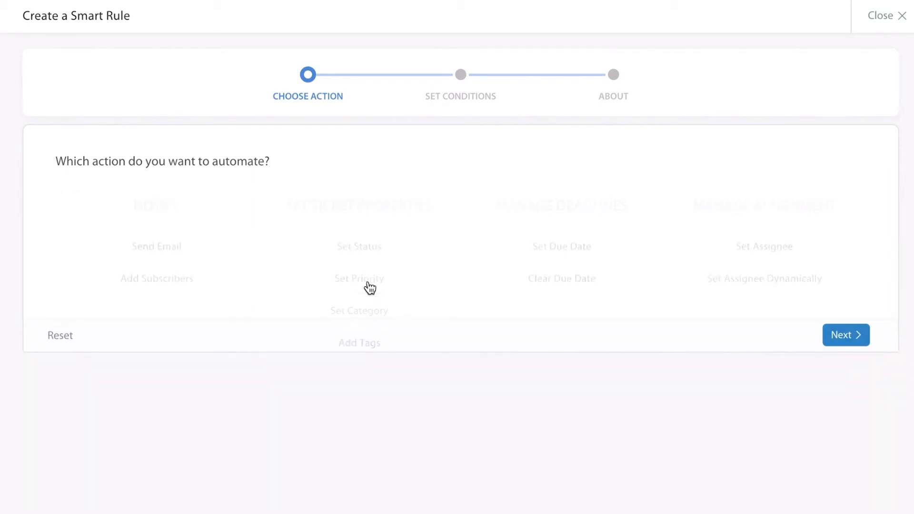
click(359, 246)
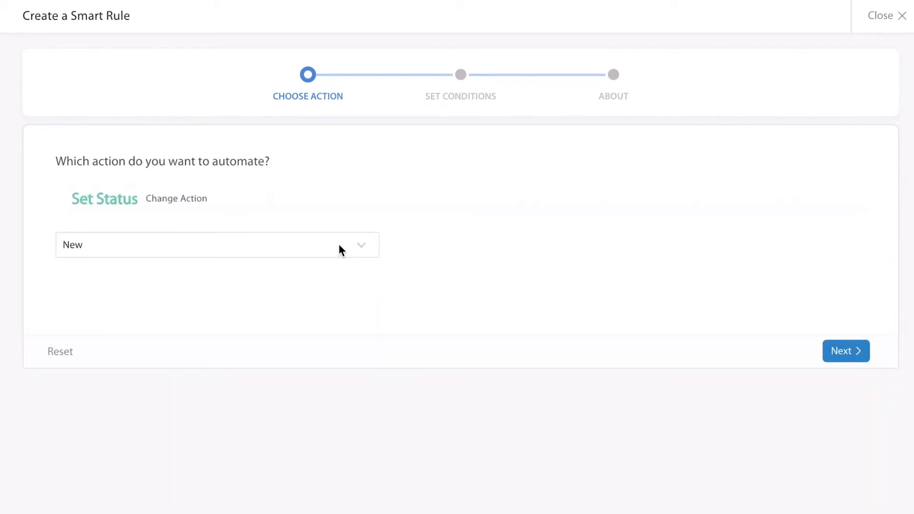
click(217, 245)
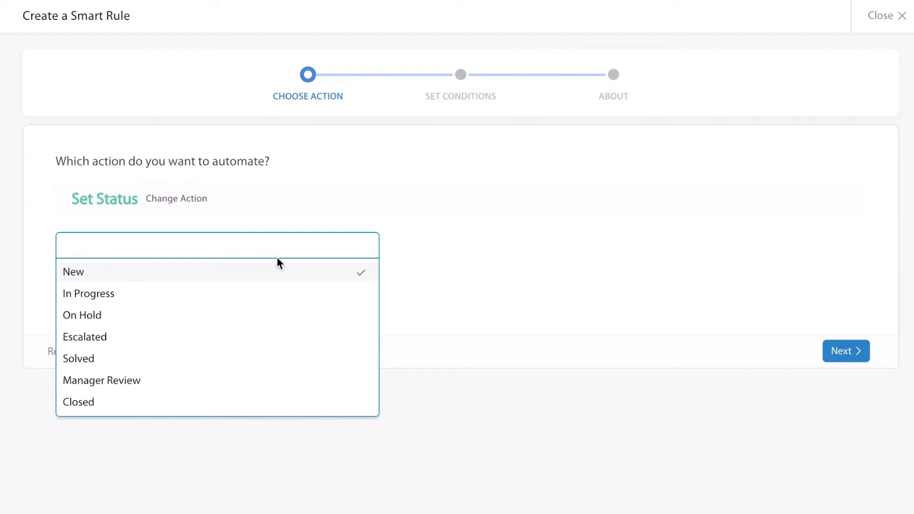
mouse_move(263, 340)
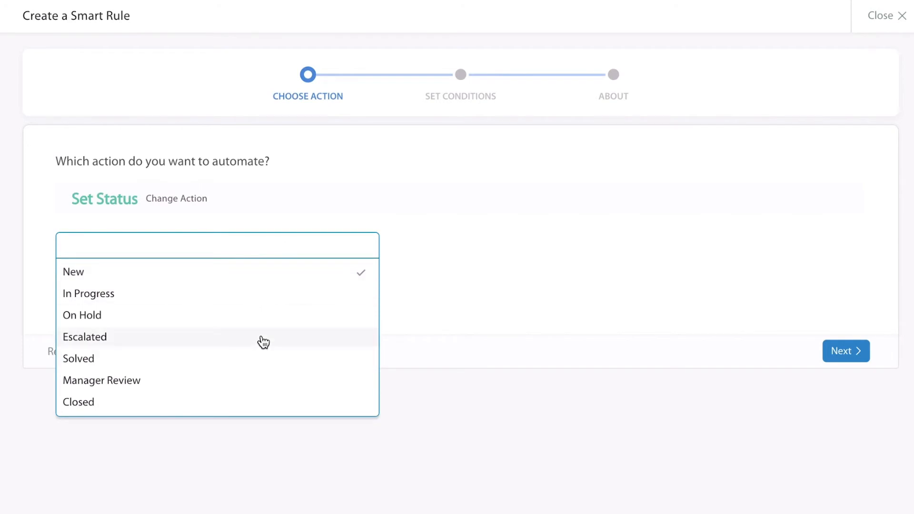
click(85, 336)
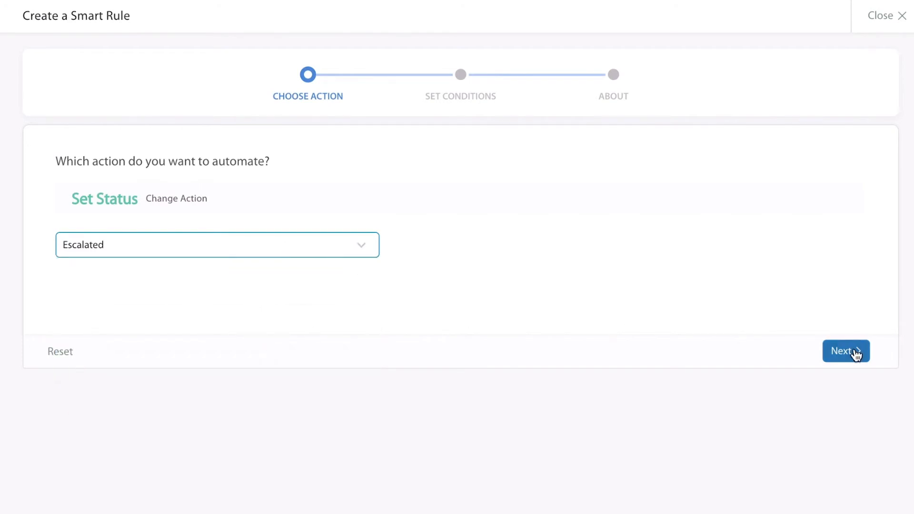
click(845, 351)
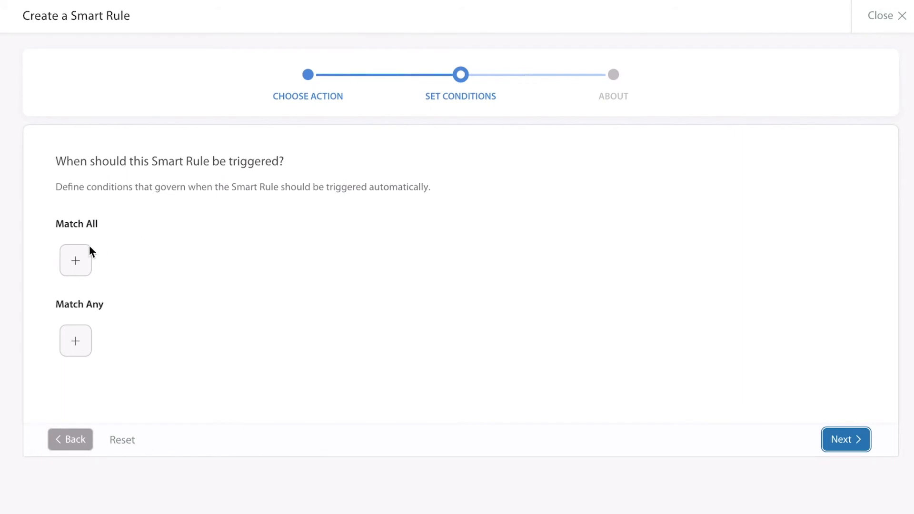
Step: Dismiss the Match All condition list without adding anything, then open the main menu
click(74, 261)
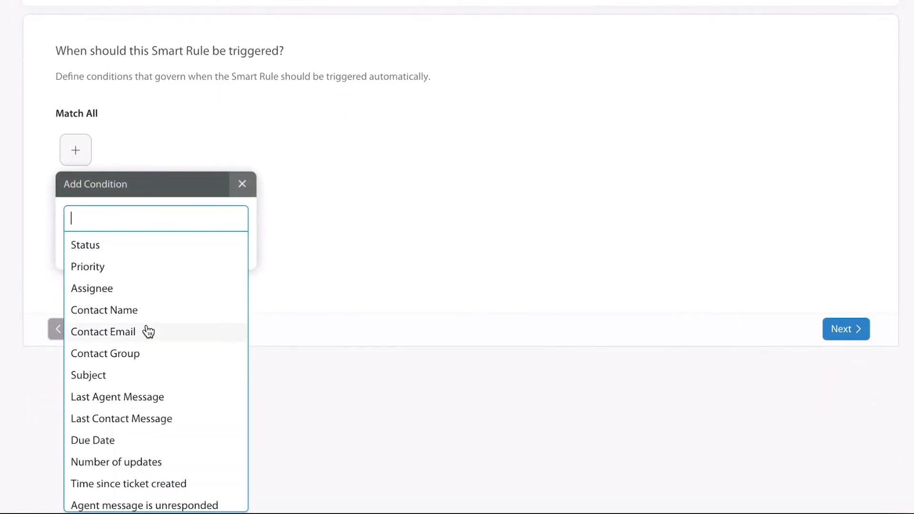
mouse_move(390, 263)
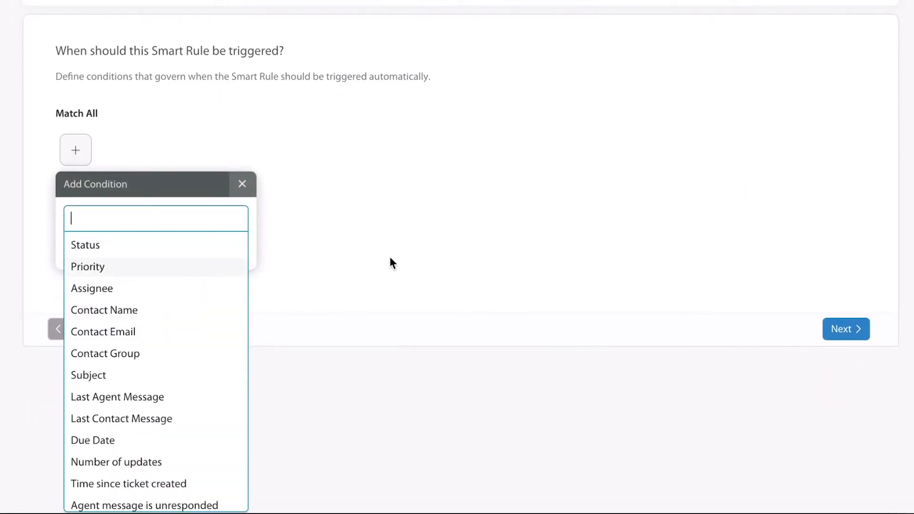
click(241, 184)
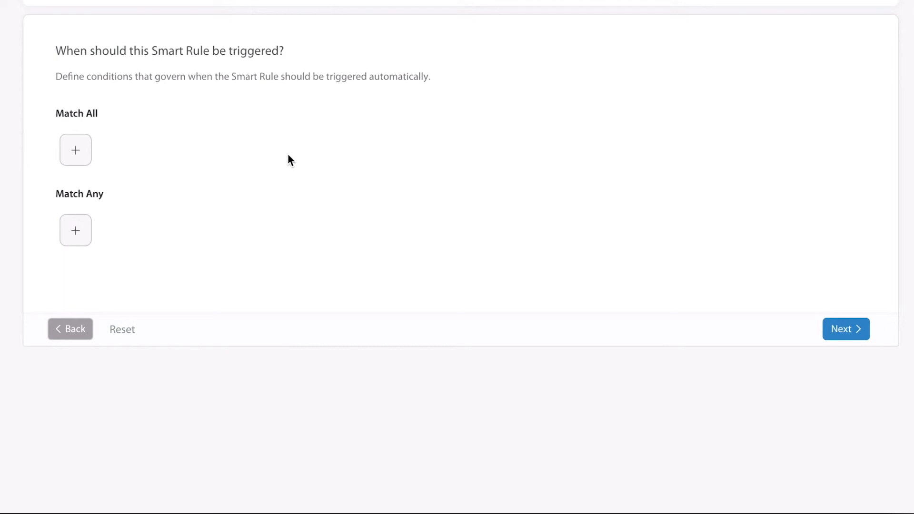
click(71, 12)
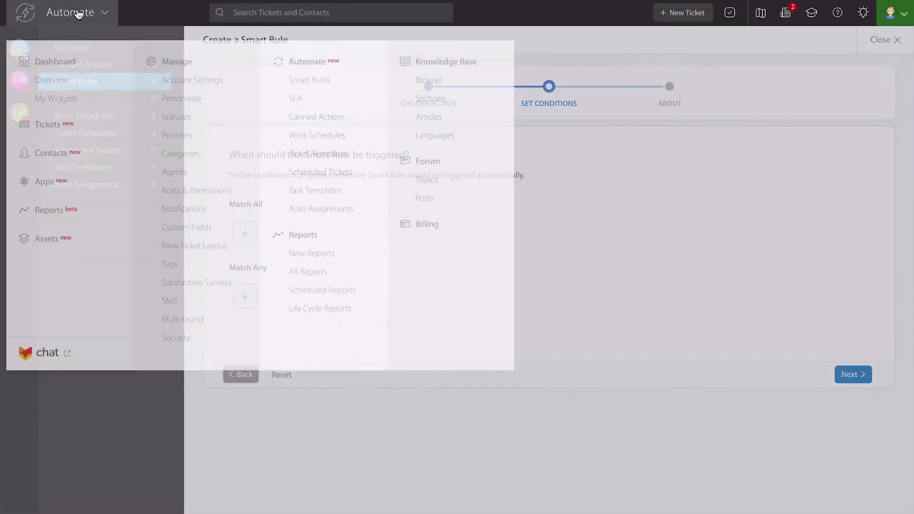
Step: Choose Tickets to show Pending Tickets, with NedFox demo now Escalated
click(51, 124)
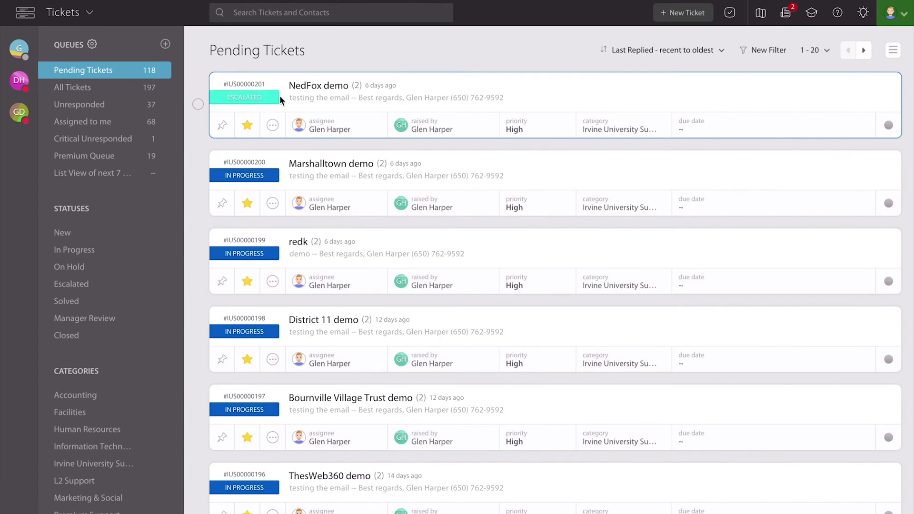
mouse_move(245, 97)
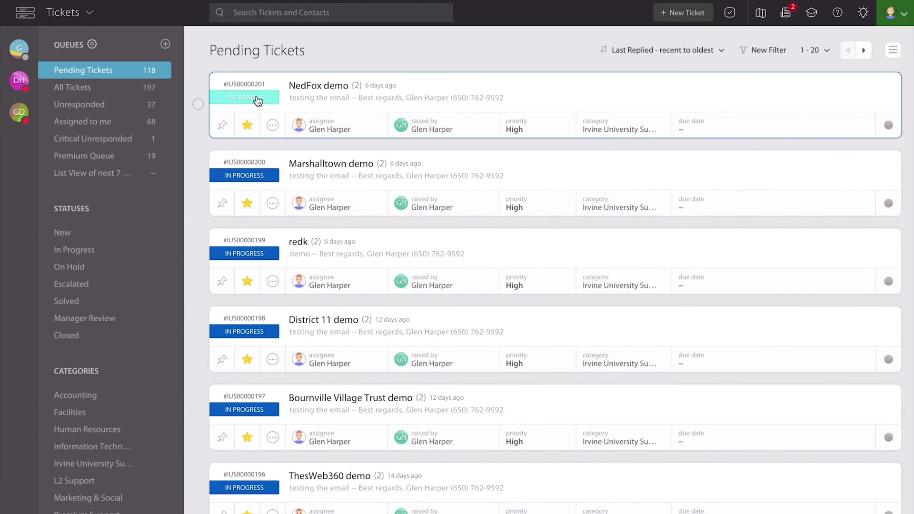